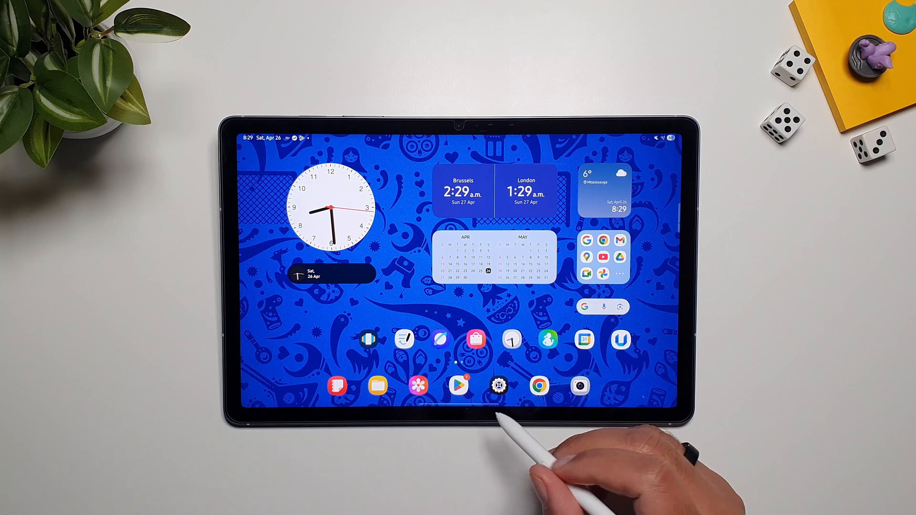
# Step: Reach the S Pen page under Advanced features from the Settings app
pyautogui.click(499, 385)
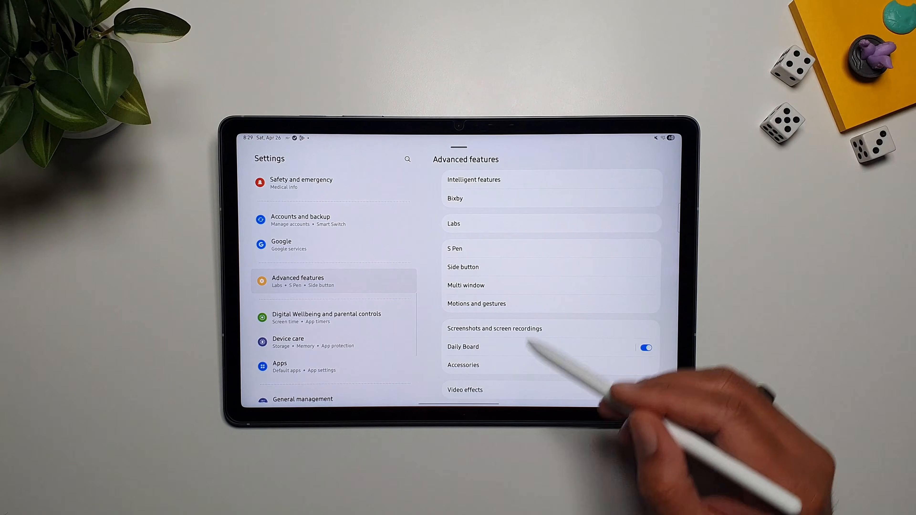
pyautogui.click(454, 248)
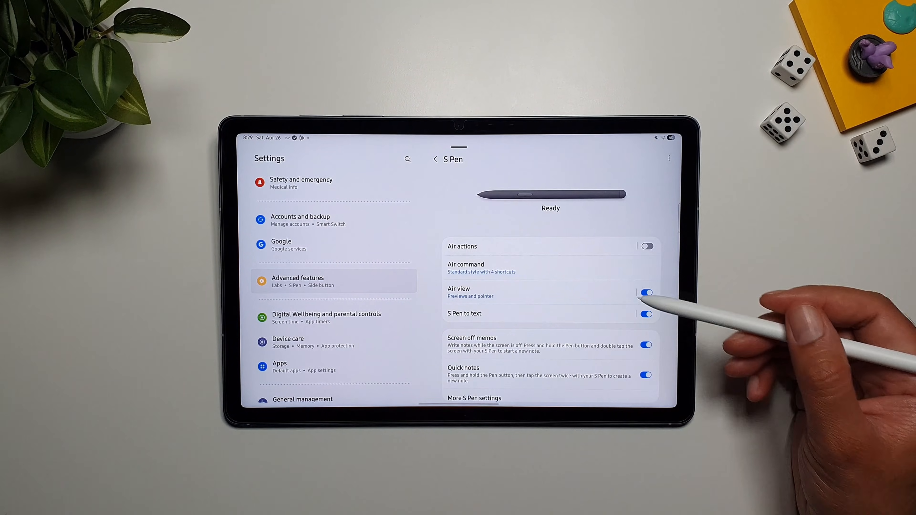
pyautogui.scroll(3)
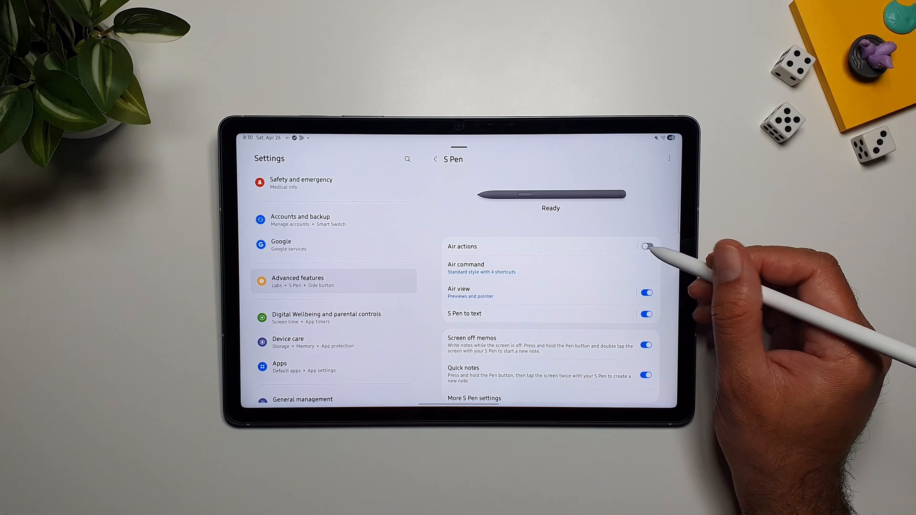
# Step: Switch Air actions on, bringing up the S Pen Pro connection-button prompt
pyautogui.click(645, 246)
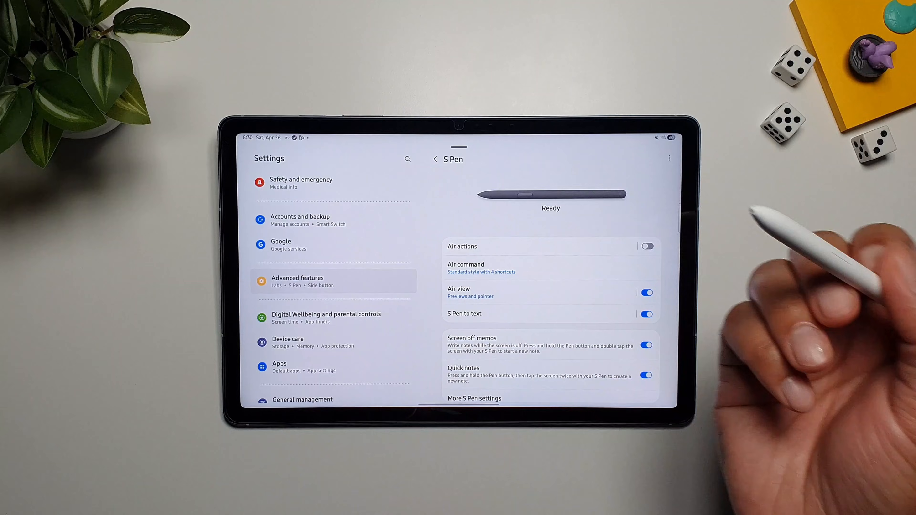
pyautogui.click(646, 247)
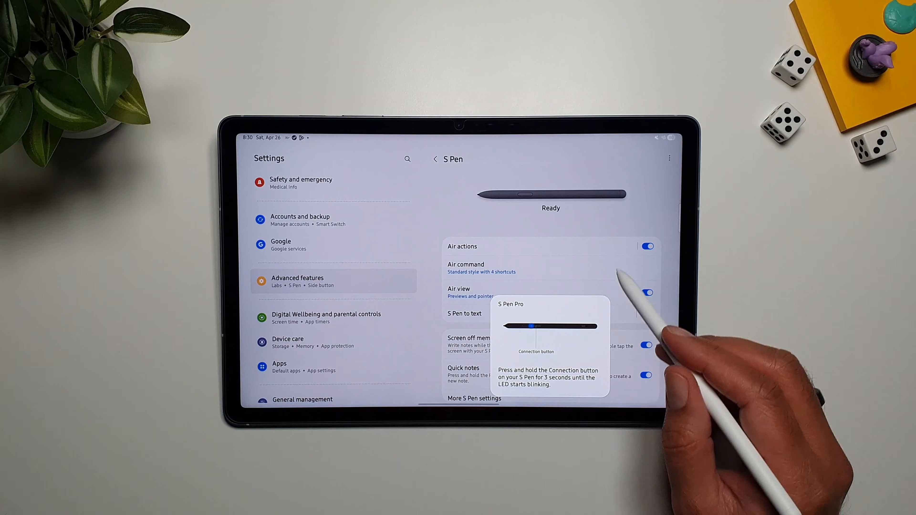
# Step: Enter Air command, see the Standard menu style, and view its Shortcuts list
pyautogui.click(481, 267)
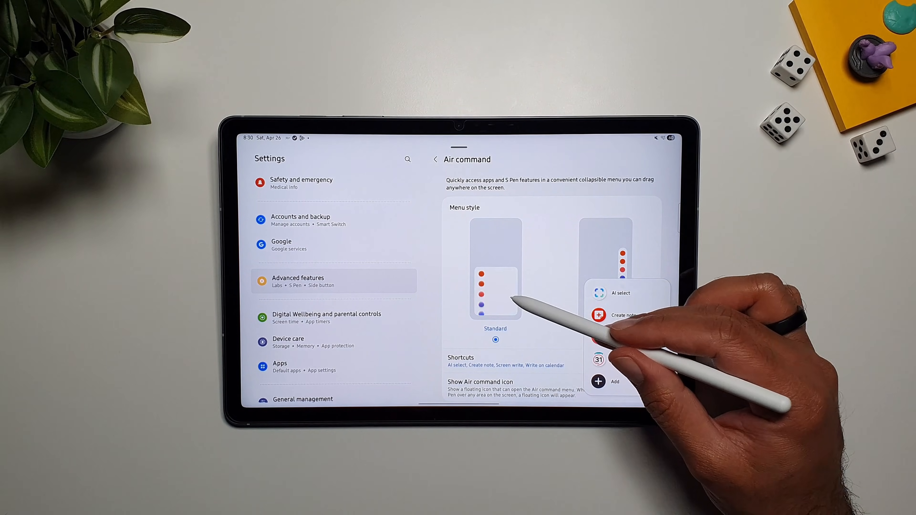
pyautogui.click(604, 340)
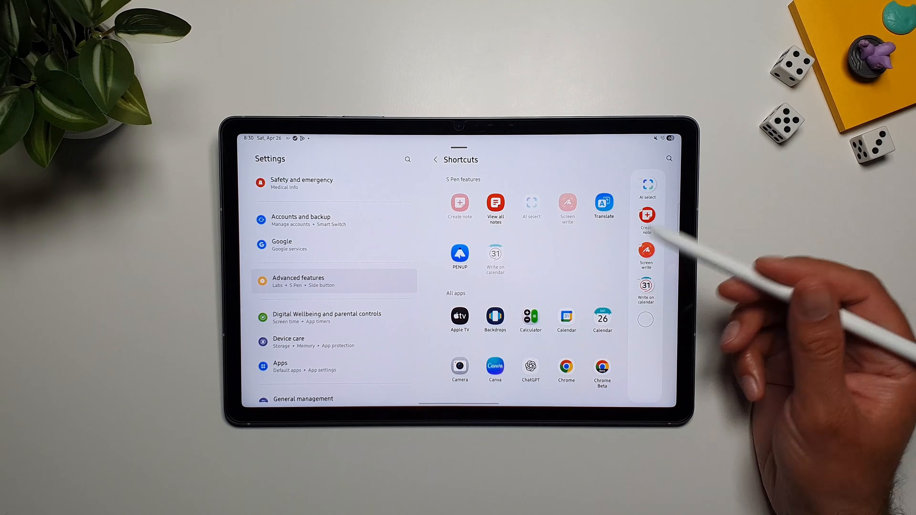
pyautogui.moveTo(614, 263)
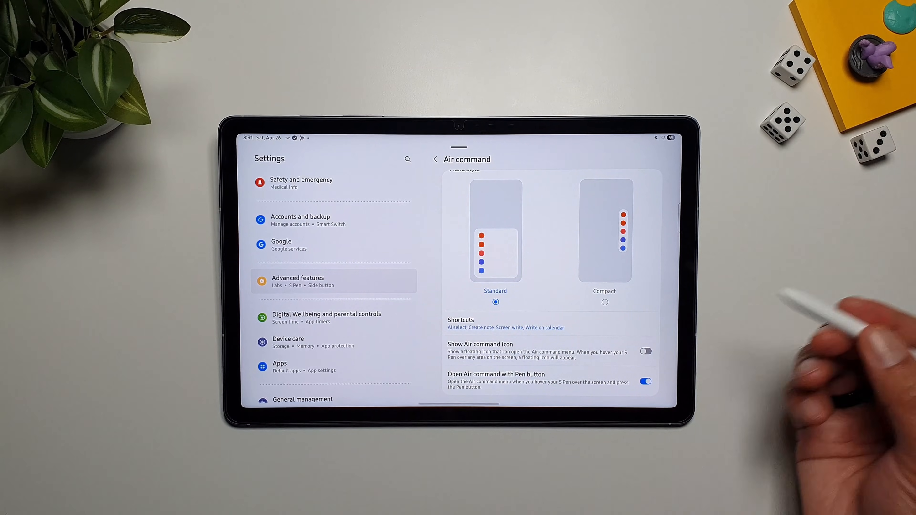
# Step: Turn the floating Air command icon on then off and return to the S Pen page
pyautogui.click(645, 351)
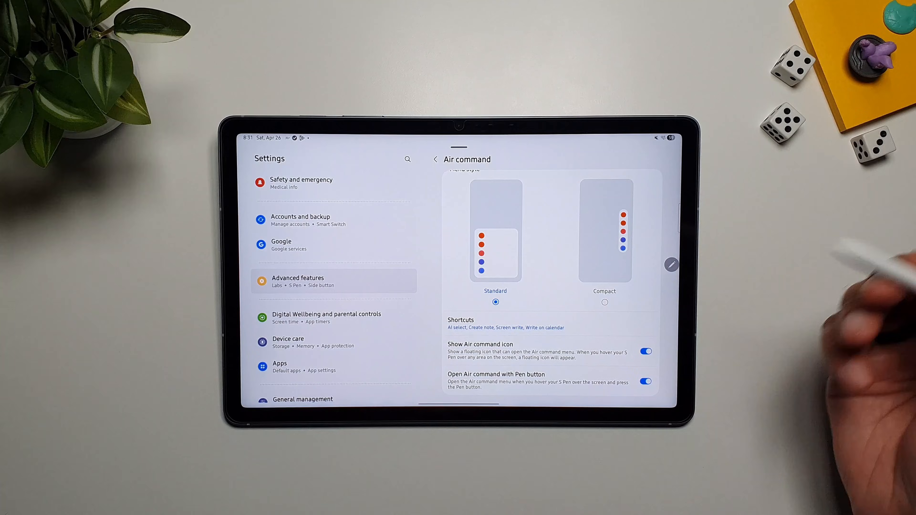
pyautogui.click(645, 351)
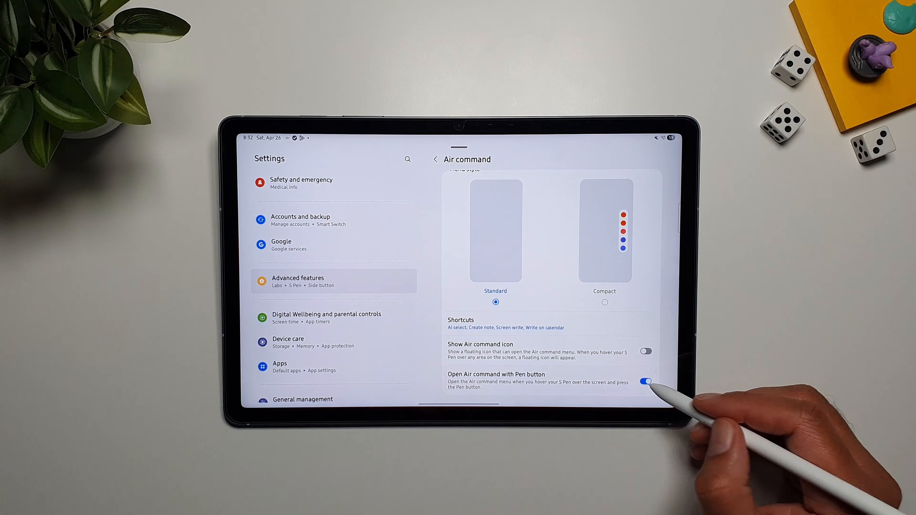
pyautogui.moveTo(649, 383)
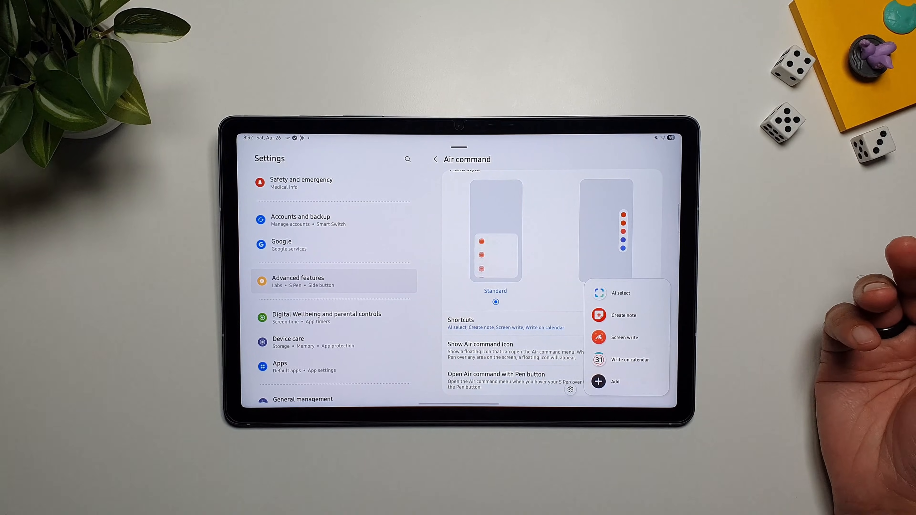
pyautogui.click(435, 159)
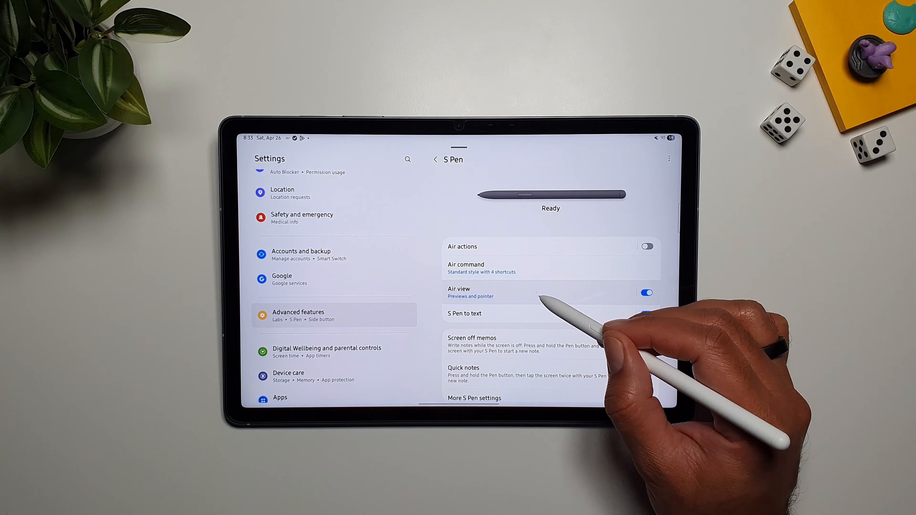
# Step: Enter Air view, confirming it is on with Previews and pointer selected
pyautogui.click(646, 314)
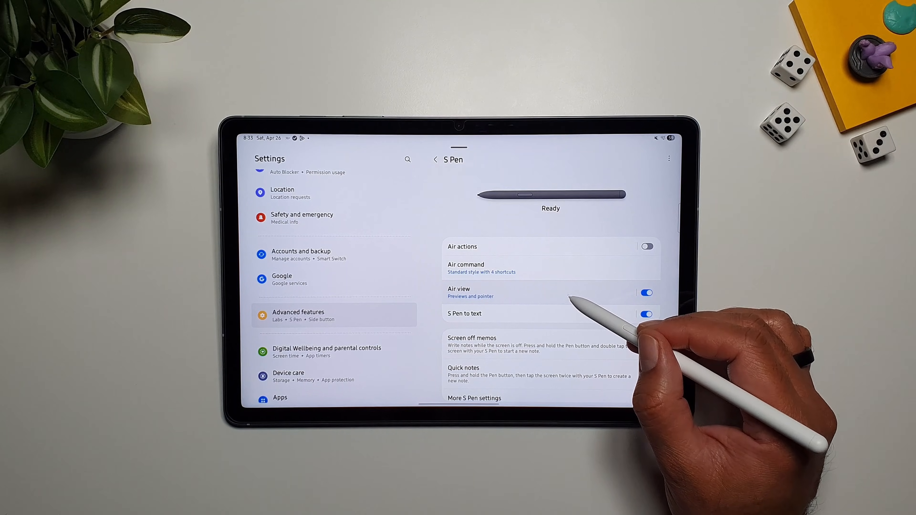
pyautogui.click(471, 292)
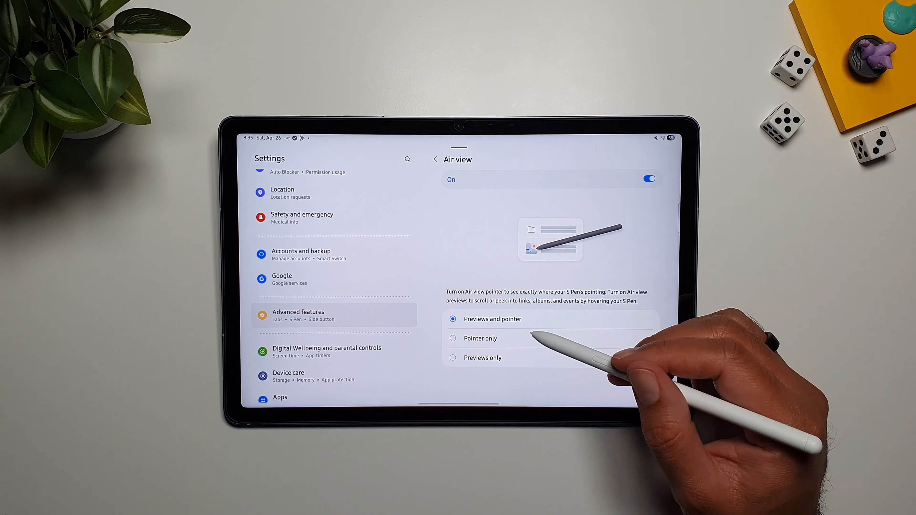
pyautogui.moveTo(555, 252)
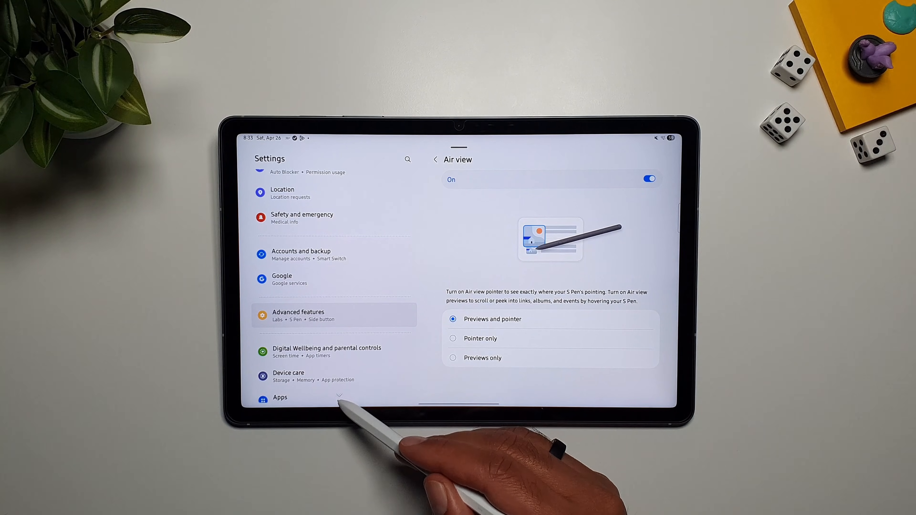
pyautogui.scroll(-3)
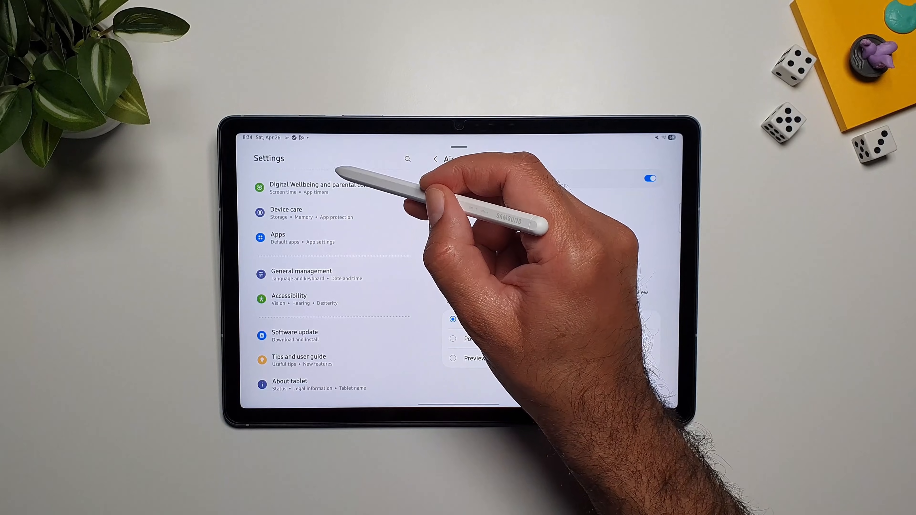
# Step: Leave the Gallery Recent album previews and bring up the app drawer
pyautogui.scroll(3)
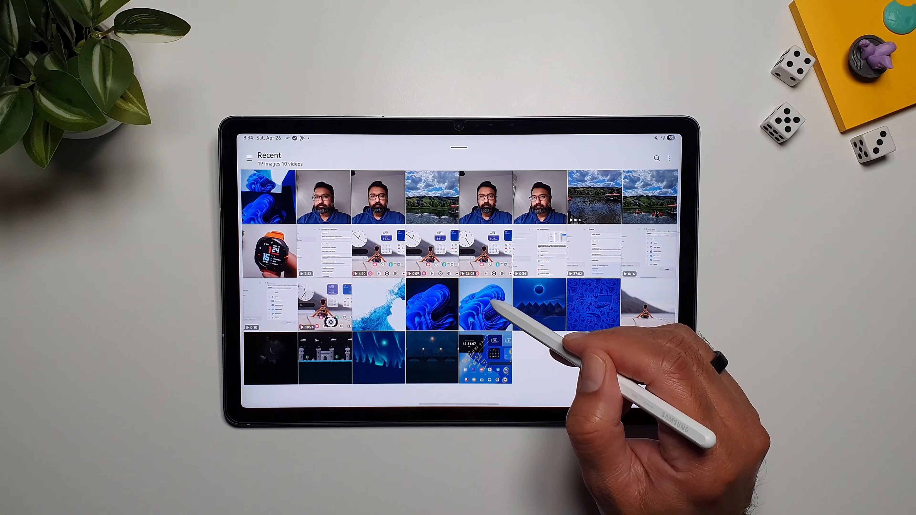
pyautogui.click(539, 302)
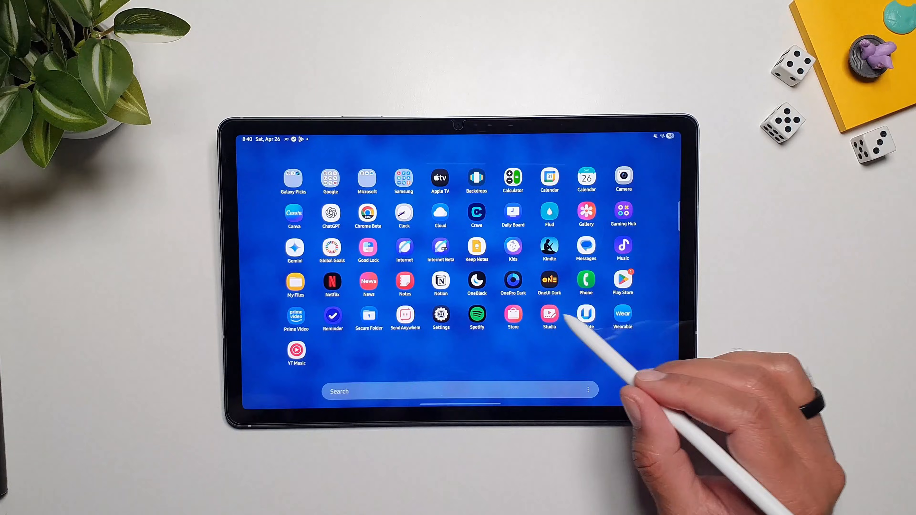
# Step: Launch Google Keep and start a new note from the + menu
pyautogui.click(477, 248)
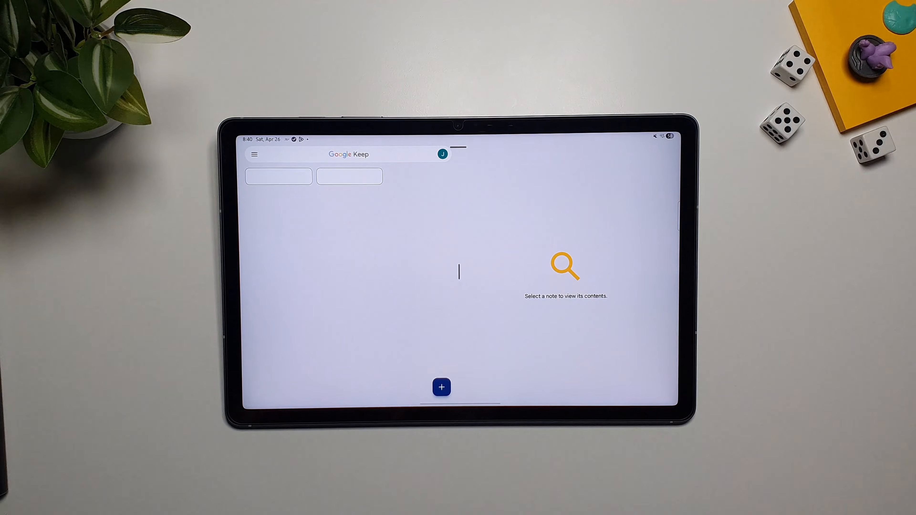
pyautogui.click(442, 388)
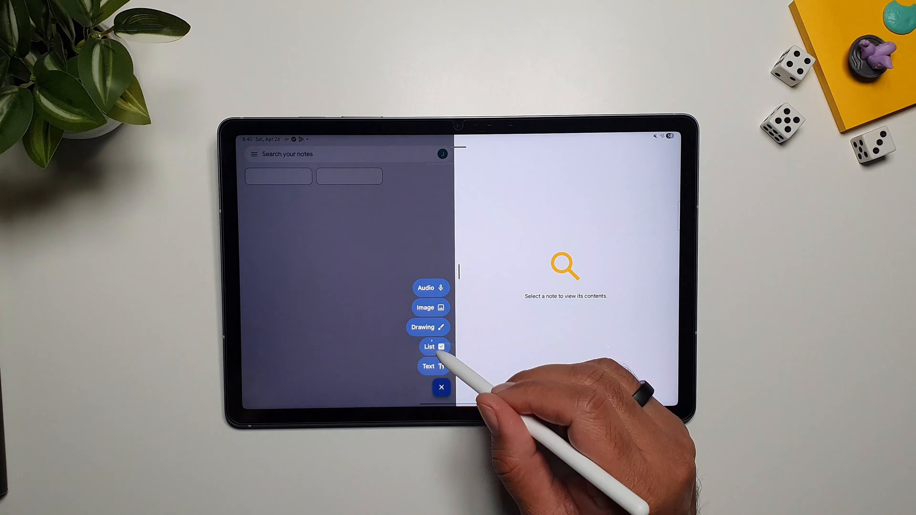
pyautogui.click(429, 367)
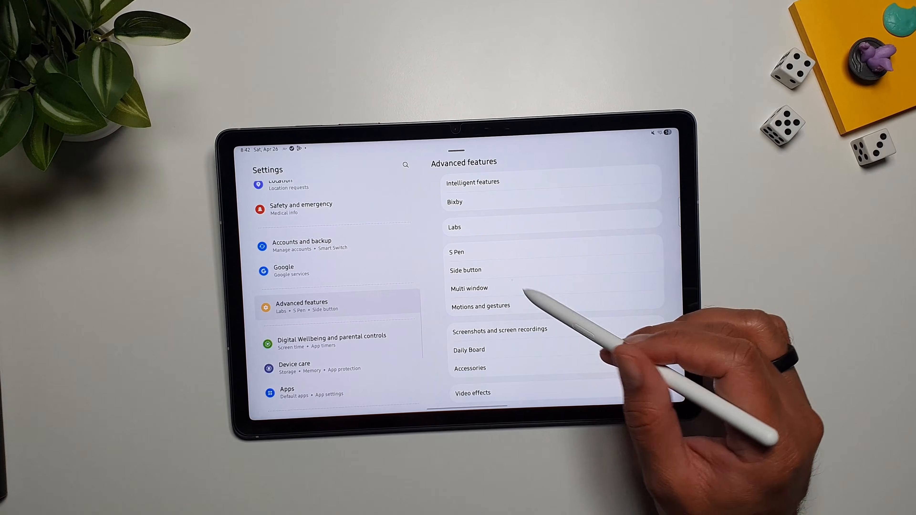
# Step: Revisit the S Pen page to review the screen off memos options
pyautogui.click(457, 252)
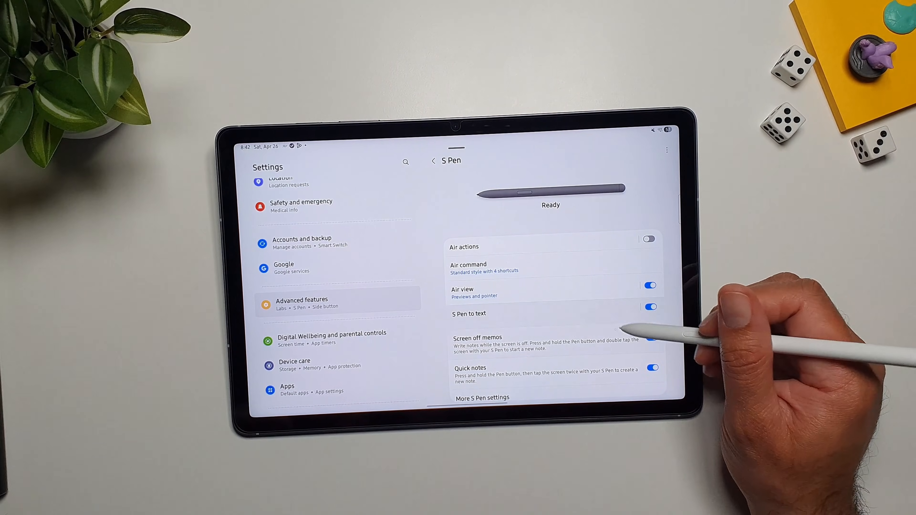
pyautogui.click(468, 314)
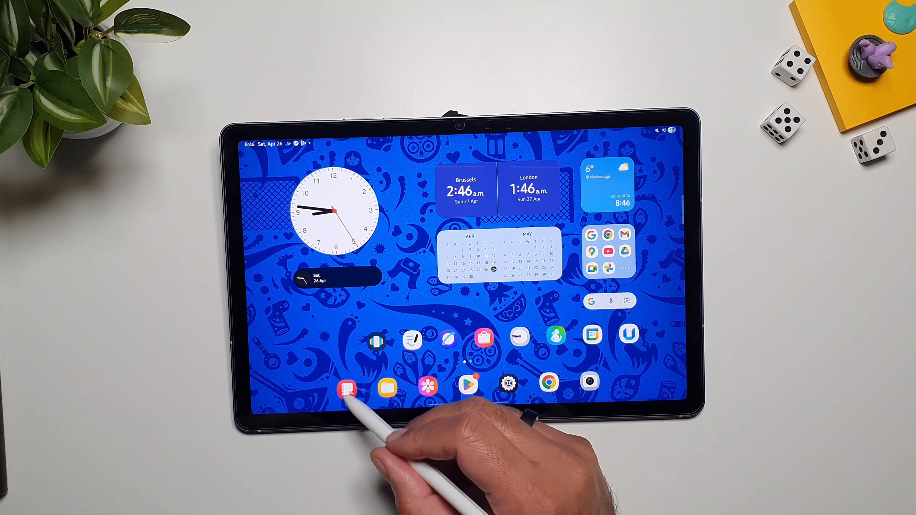
# Step: Launch Samsung Notes, then reopen Settings scrolled to More S Pen settings and About S Pen features
pyautogui.click(344, 387)
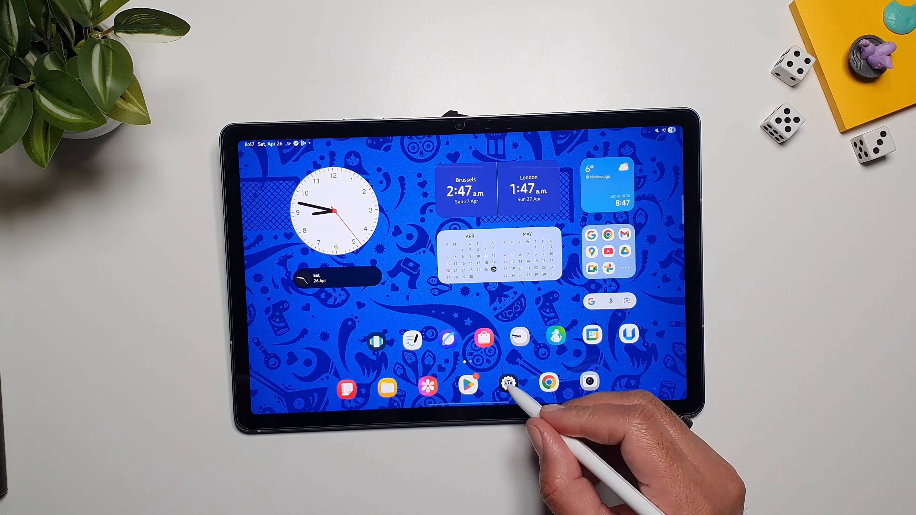
pyautogui.click(508, 382)
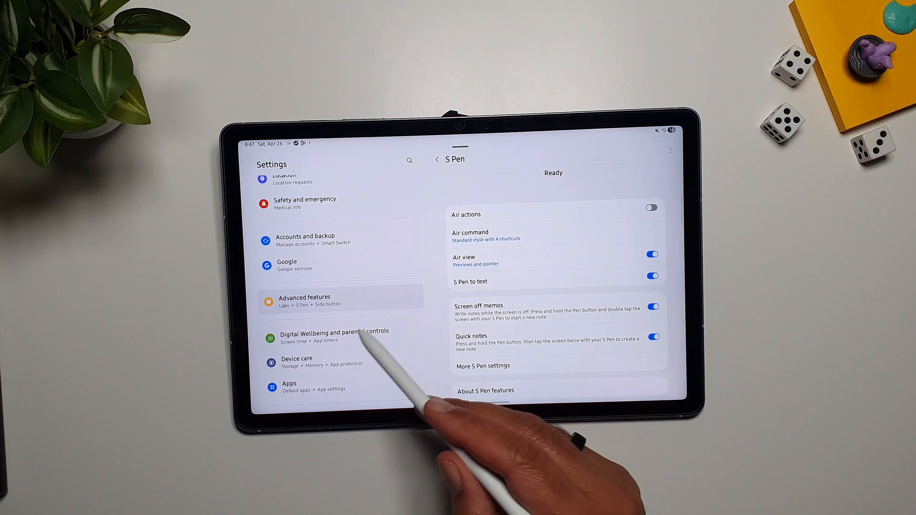
pyautogui.scroll(-3)
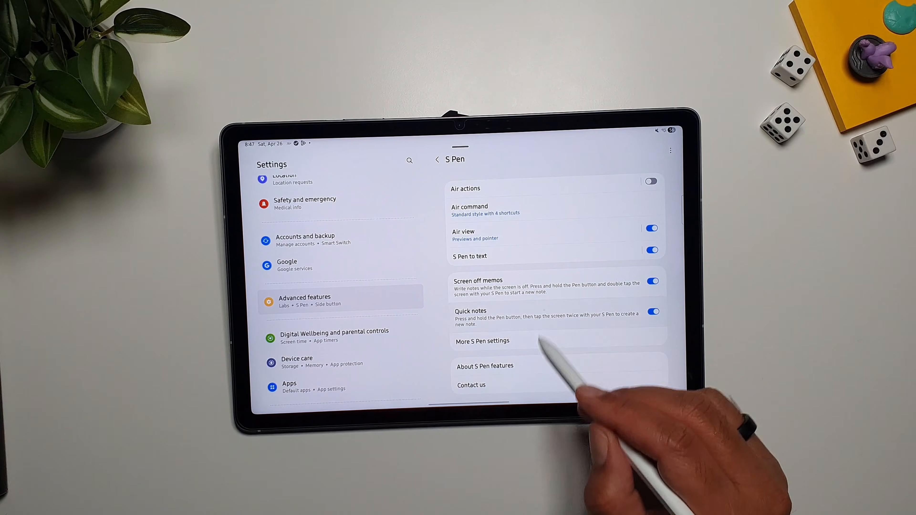